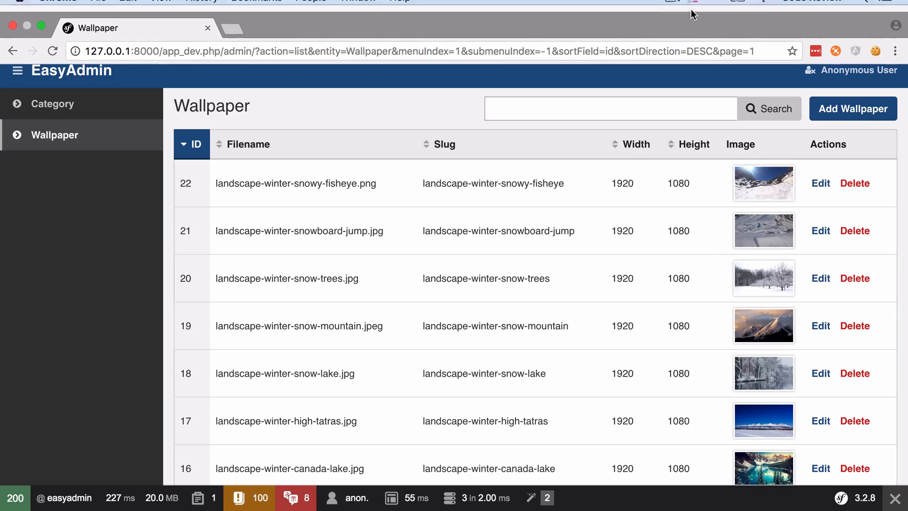
# Open easy_admin_bundle.yml and start a form: fields: section under Wallpaper after the image line.
pyautogui.click(853, 109)
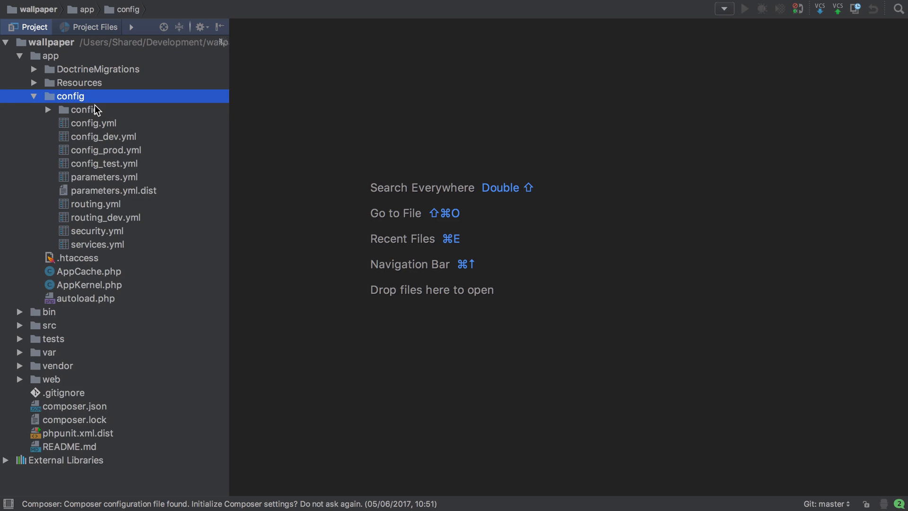
pyautogui.doubleClick(135, 109)
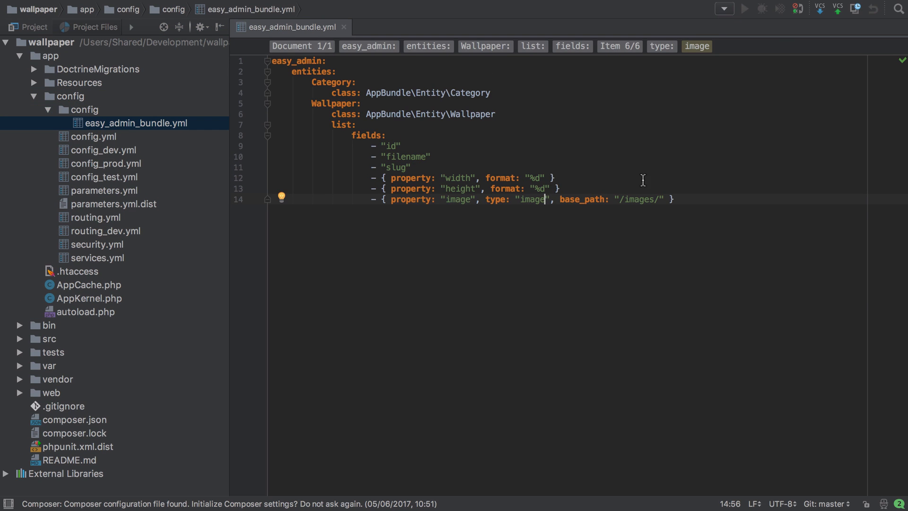
pyautogui.press('enter')
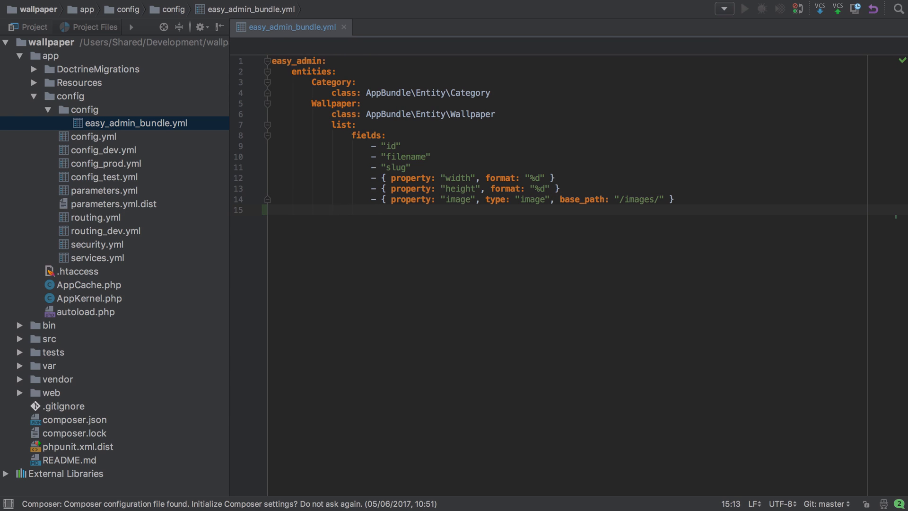
pyautogui.write('form:')
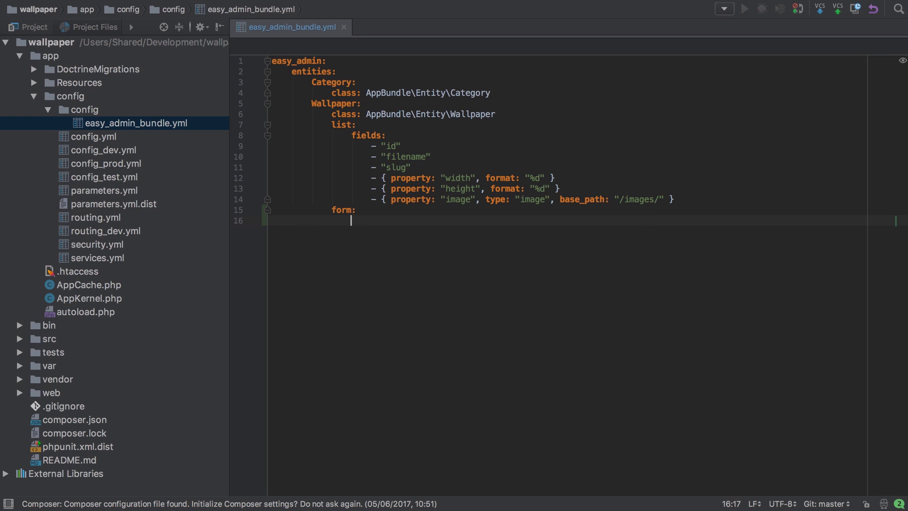
pyautogui.write('fields:')
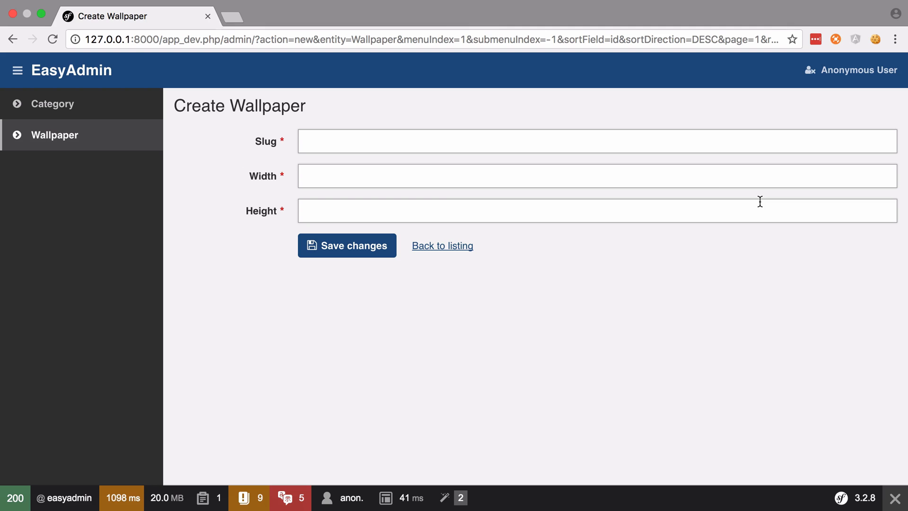
# Enter a width of 12 in the Create Wallpaper form and move to the next field.
pyautogui.write('12')
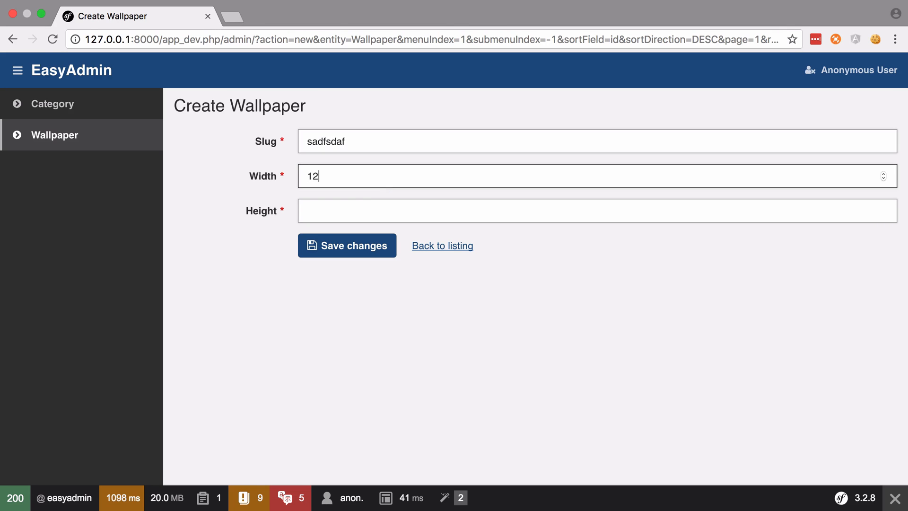
pyautogui.click(347, 245)
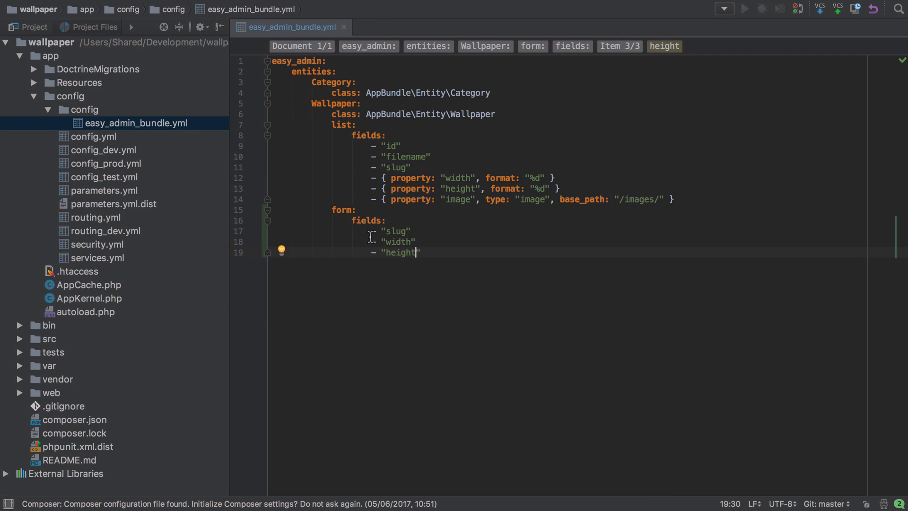
pyautogui.click(49, 338)
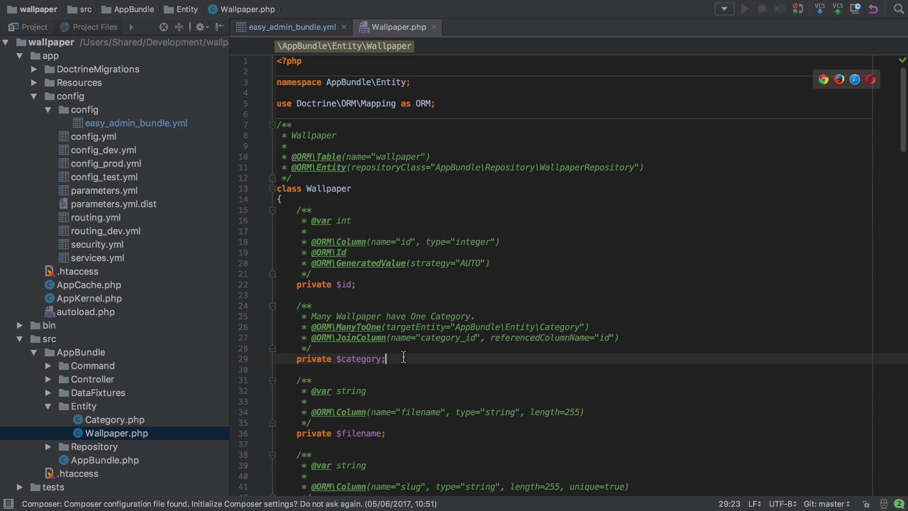
pyautogui.write('private $file;')
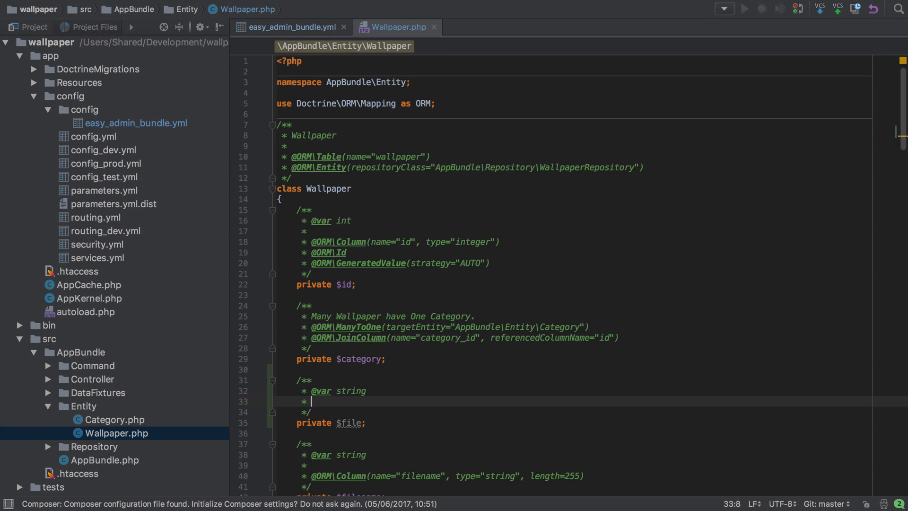
pyautogui.write('@ORM\\Column()')
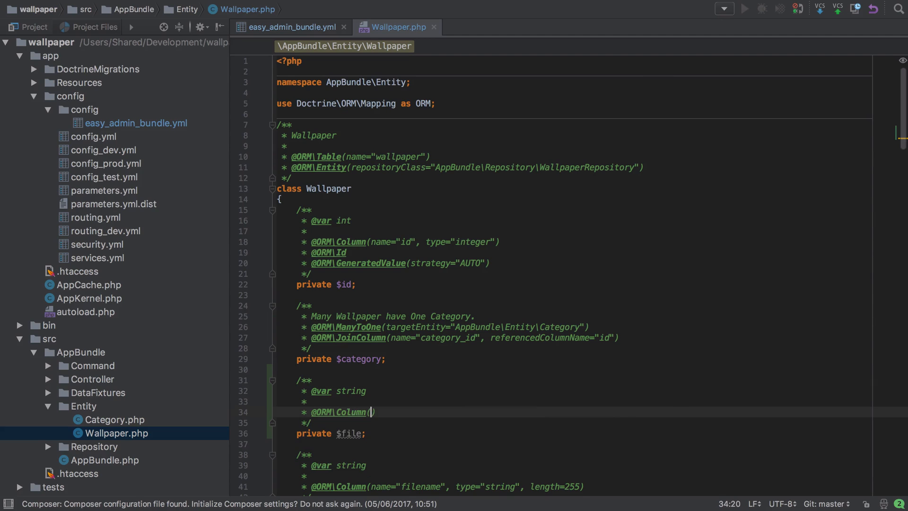
pyautogui.write('name="fil')
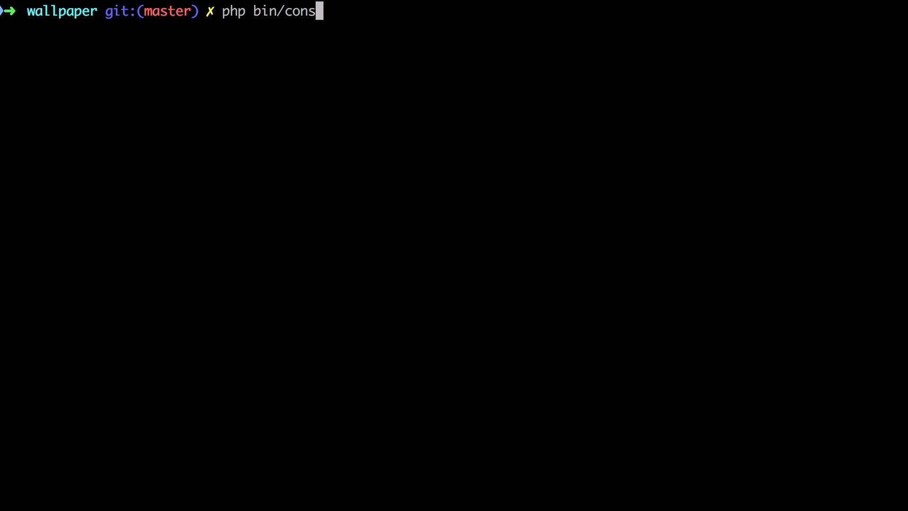
# Run doctrine:migrations:diff, then doctrine:migrations:migrate to add the wallpaper file column.
pyautogui.write('ole doctrine:migra')
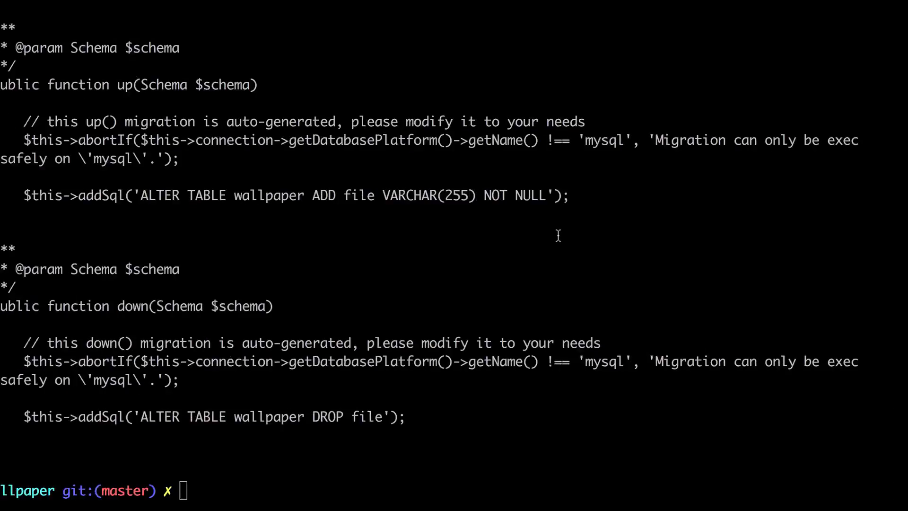
pyautogui.write('php bin/console doctrine:migrations:')
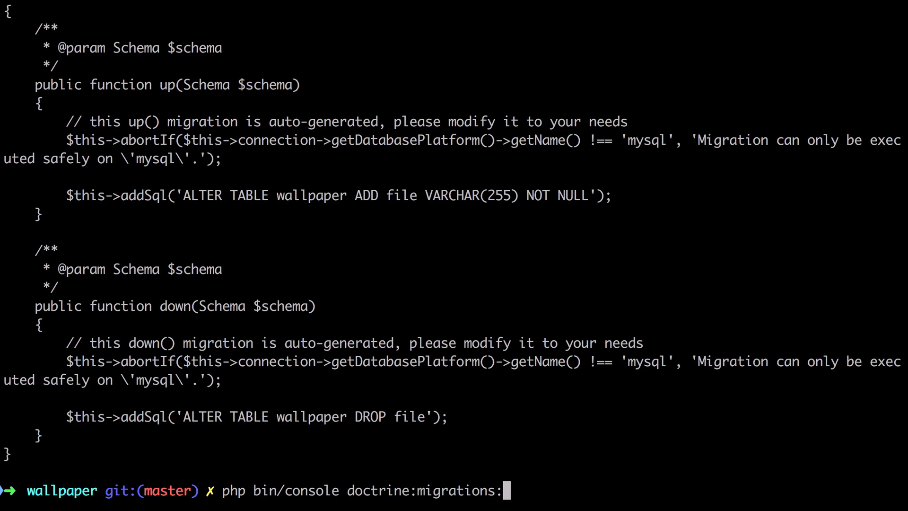
pyautogui.write('migra')
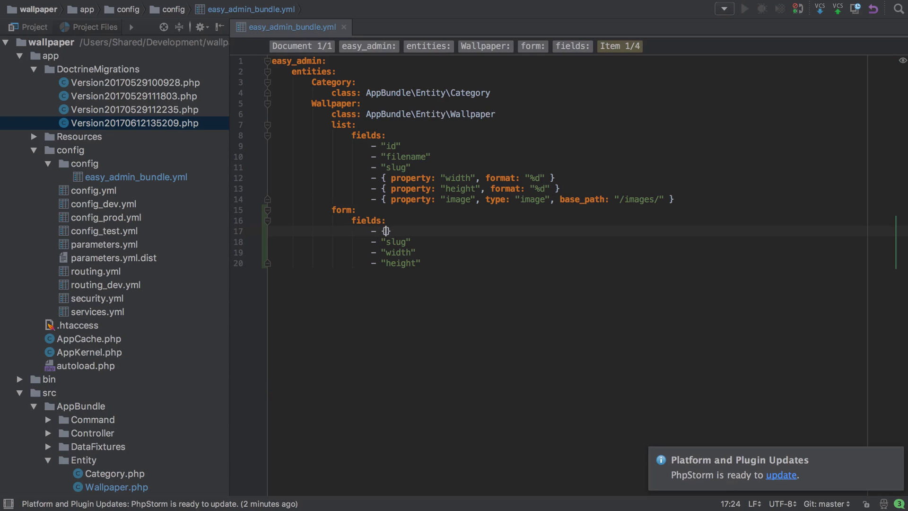
# Add { property: "file", type: "file" } as the first Wallpaper form field.
pyautogui.write('{ property: "')
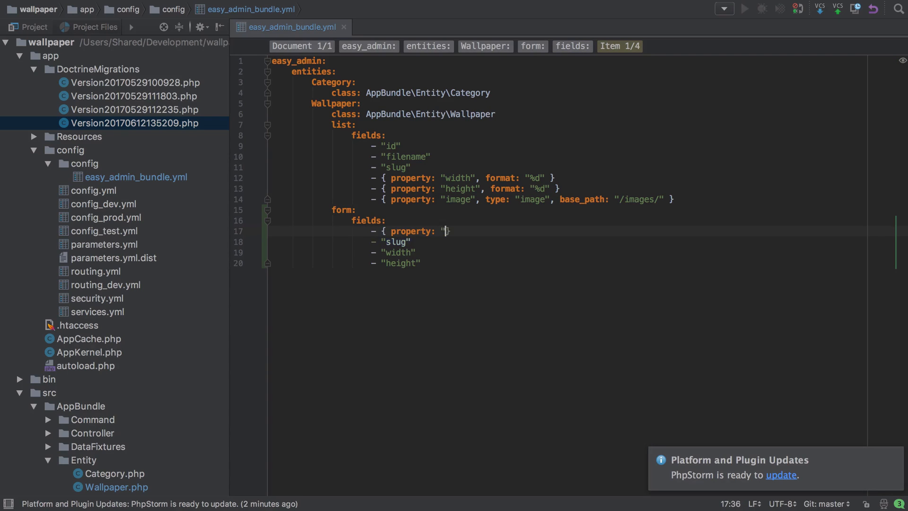
pyautogui.write('file",')
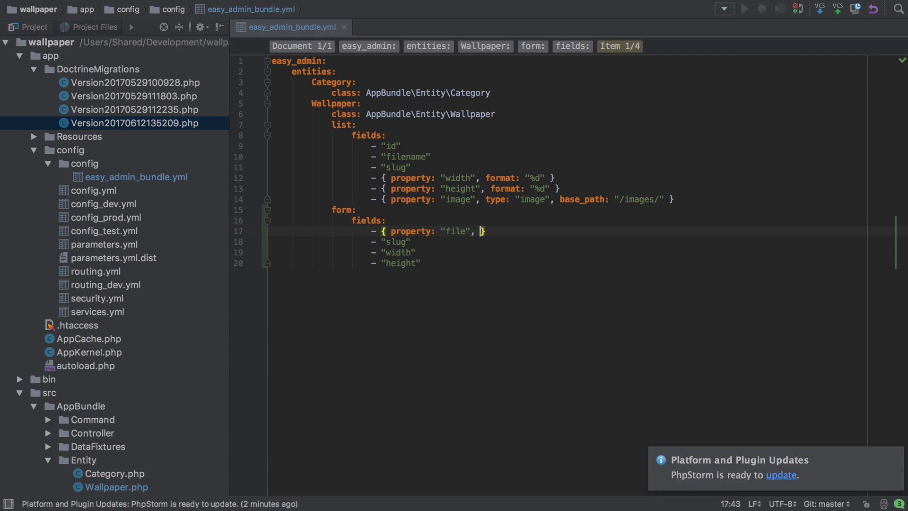
pyautogui.write('type: "file"')
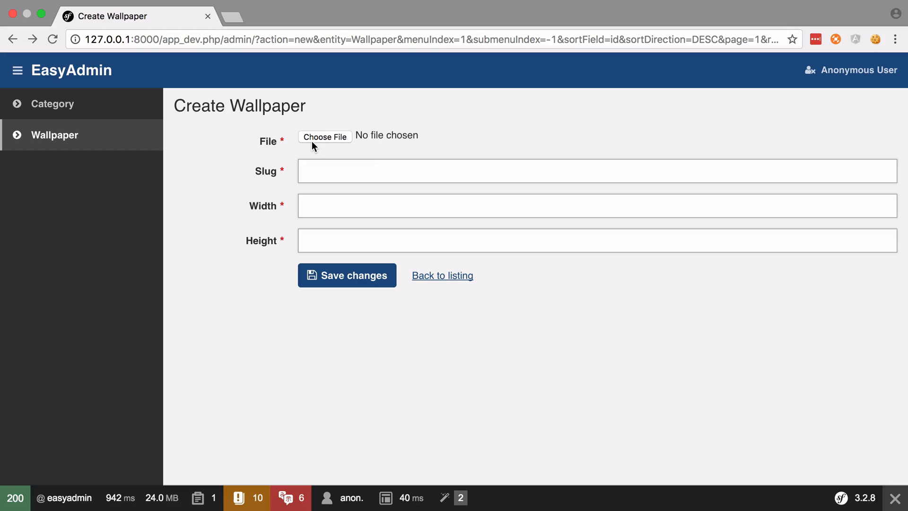
# Create a wallpaper with solana-beach.jpg, slug 'asdfsda-asdfs', 1920×1080, and save it.
pyautogui.click(324, 137)
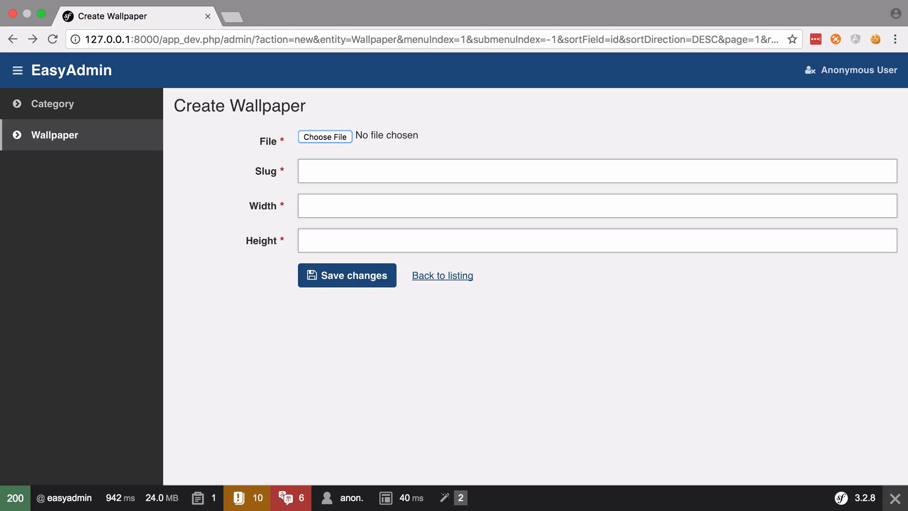
pyautogui.click(325, 136)
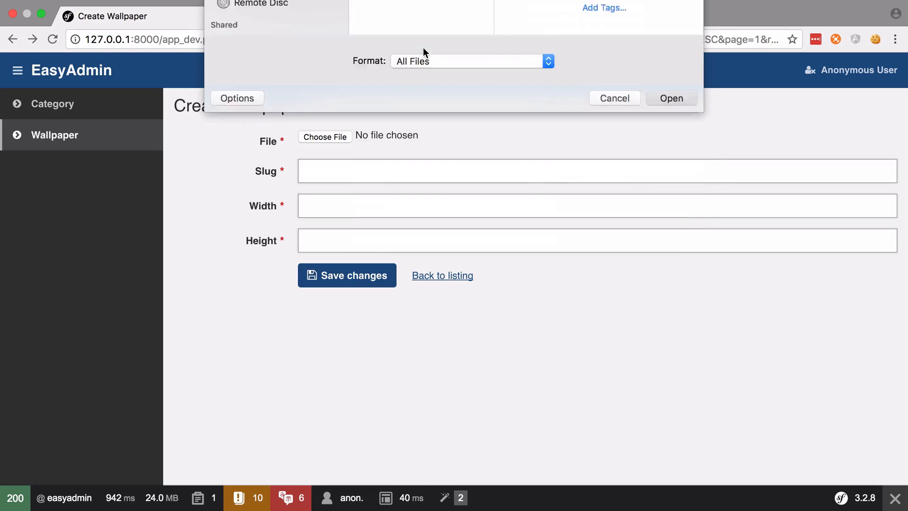
pyautogui.click(670, 98)
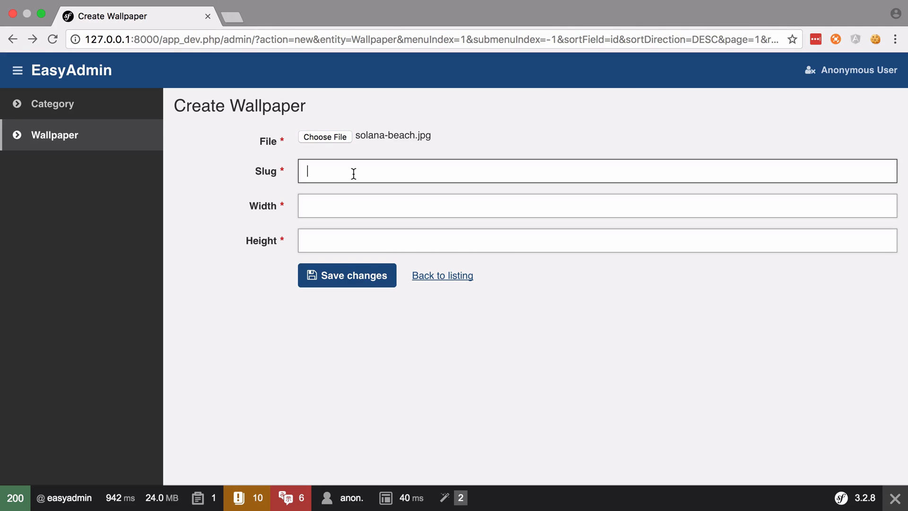
pyautogui.write('asdfsda')
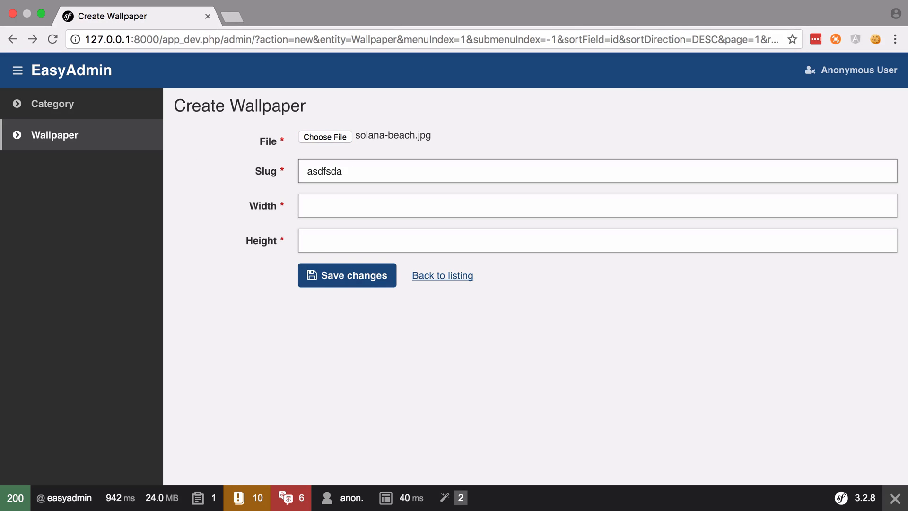
pyautogui.write('-asdfs')
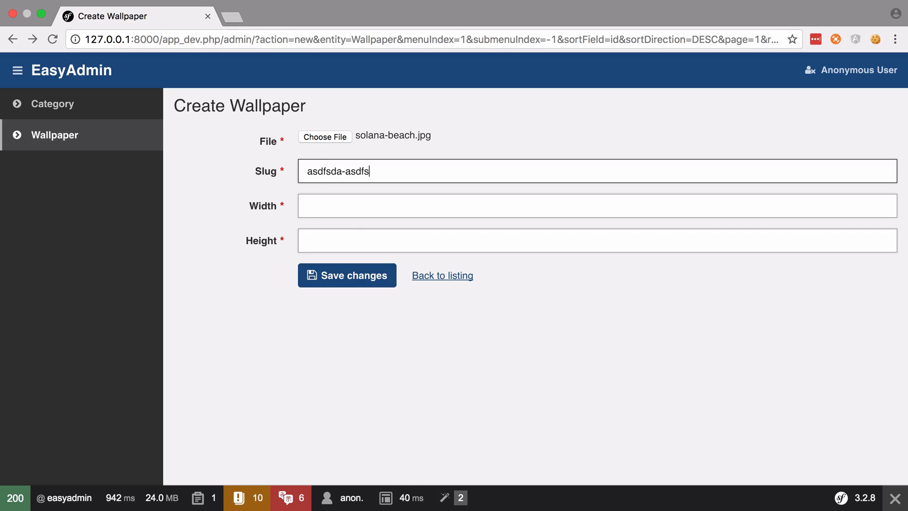
pyautogui.write('1')
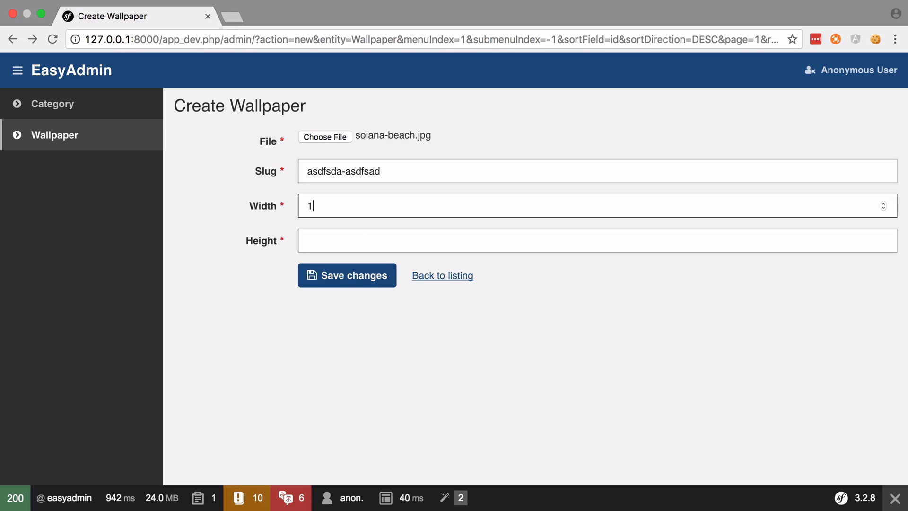
pyautogui.write('1080')
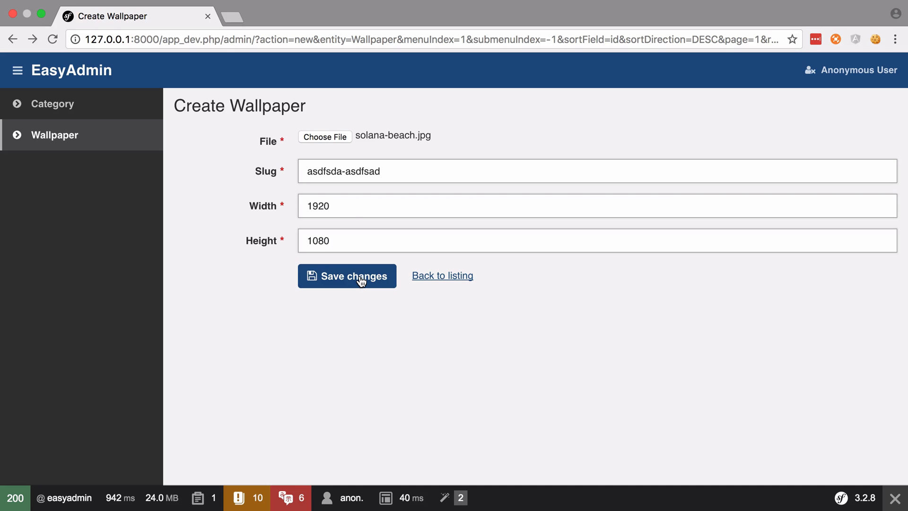
pyautogui.click(346, 275)
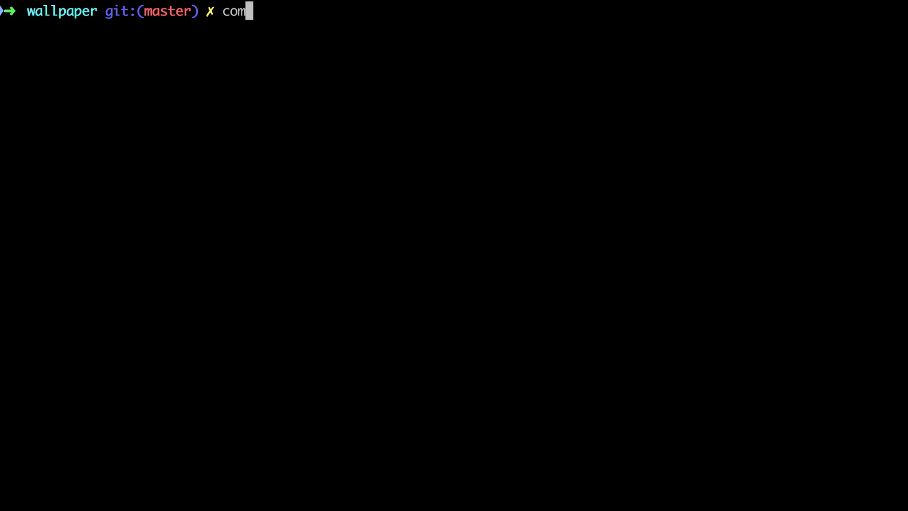
# Run composer require --dev phpspec/phpspec and scroll through the install output.
pyautogui.write('poser require --')
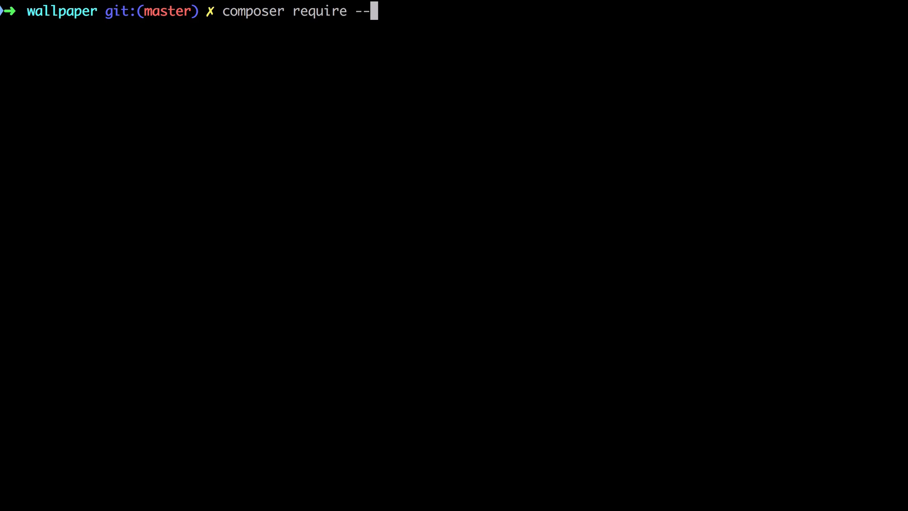
pyautogui.write('dev phpspec/phpspec')
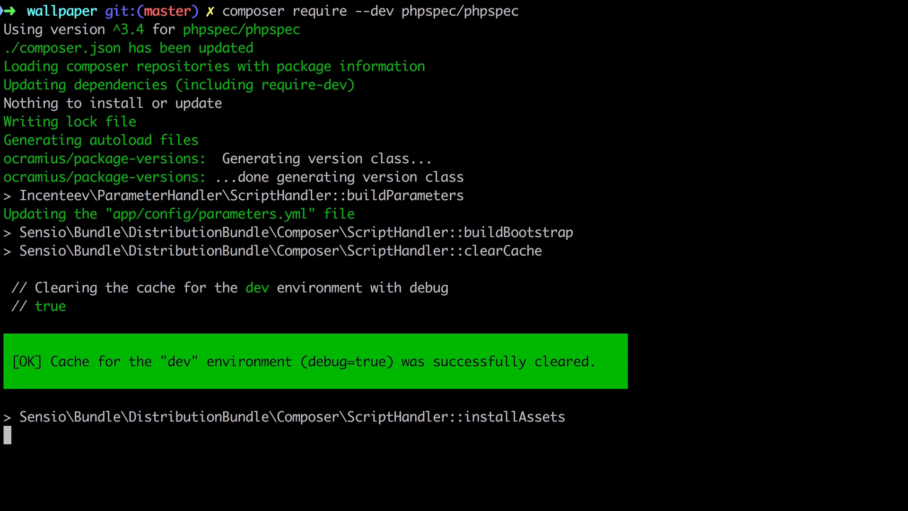
pyautogui.scroll(-3)
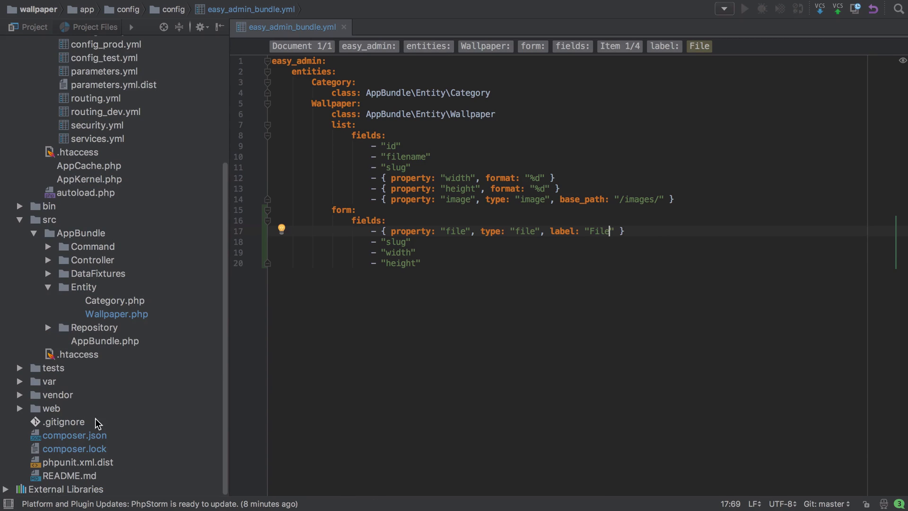
# Open composer.json and add "psr-0": { "": "src/" } to the autoload block.
pyautogui.doubleClick(75, 435)
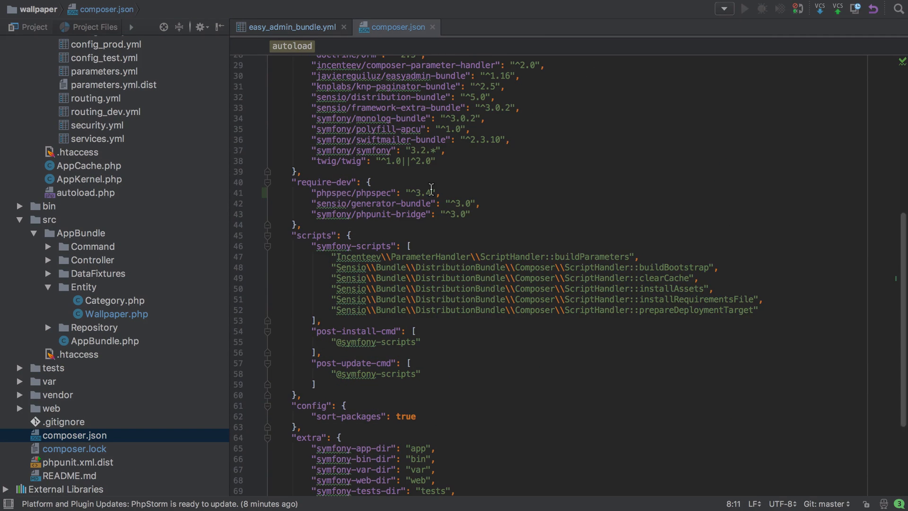
pyautogui.click(74, 448)
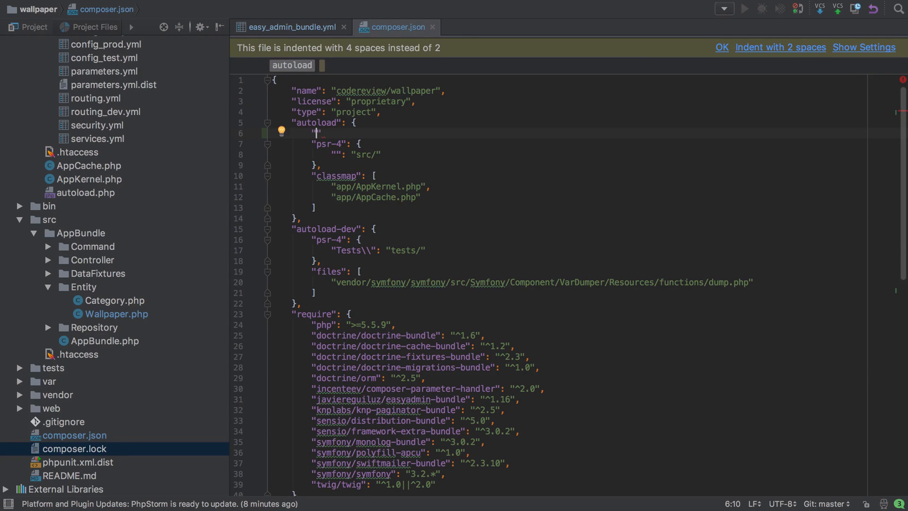
pyautogui.write('"psr-0": {')
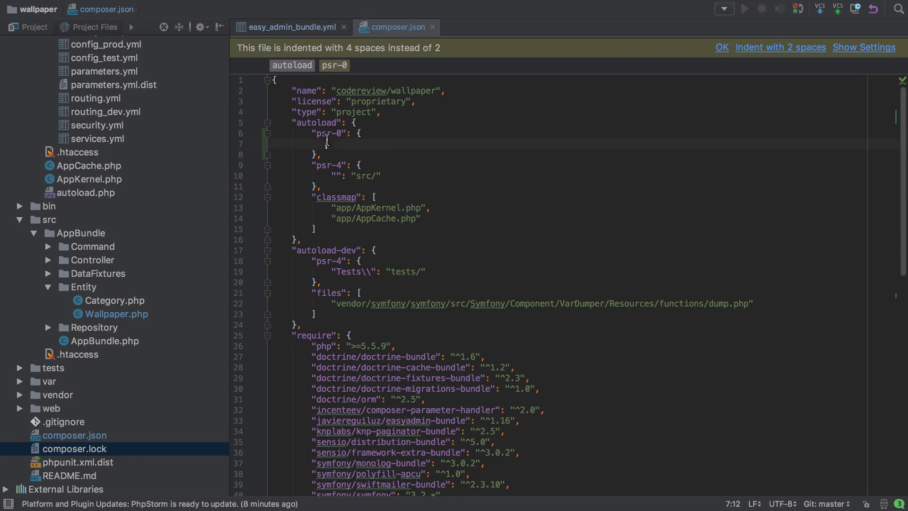
pyautogui.write('"": "src/"')
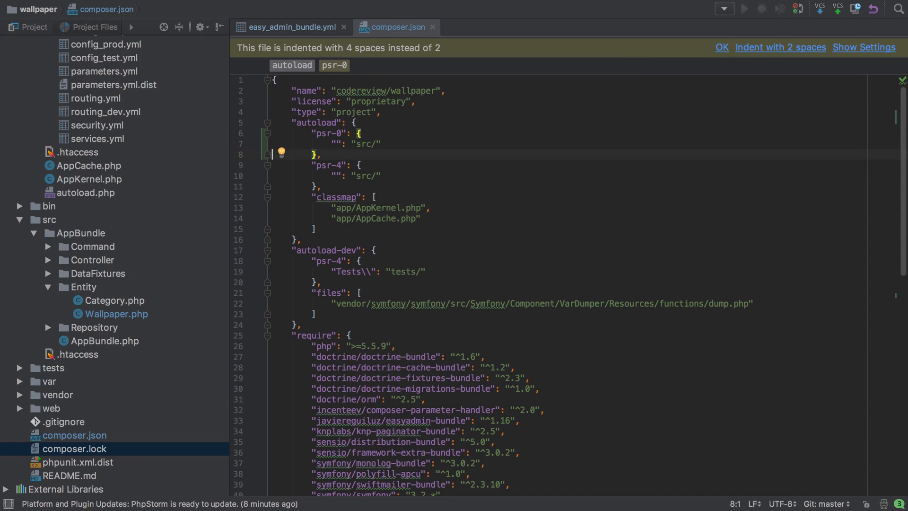